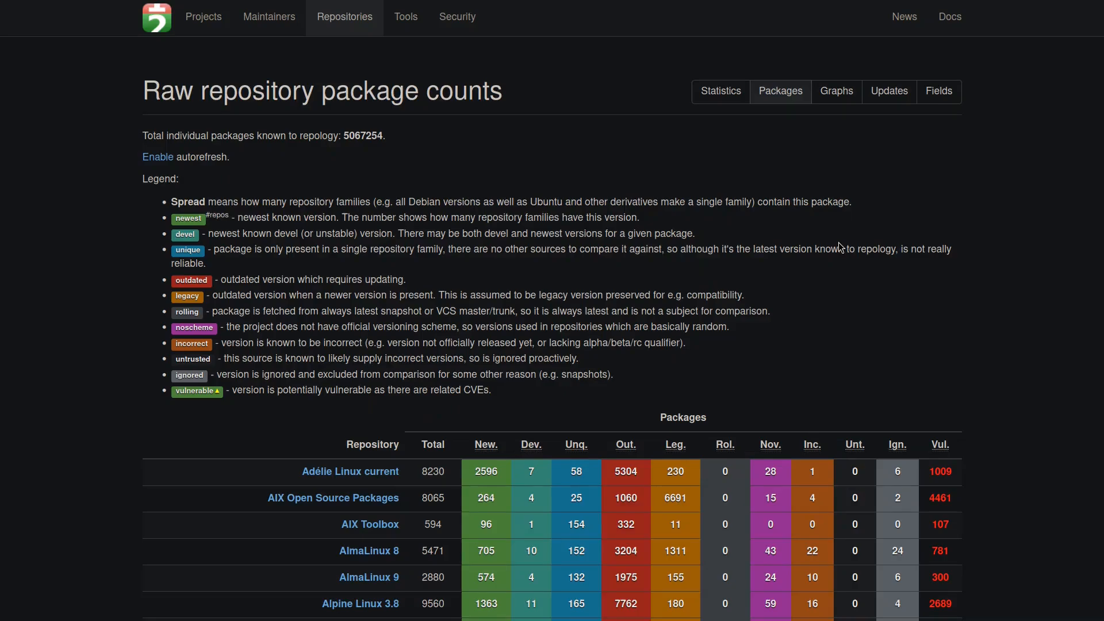
- Scroll down through the on-screen content
scroll(down, 3)
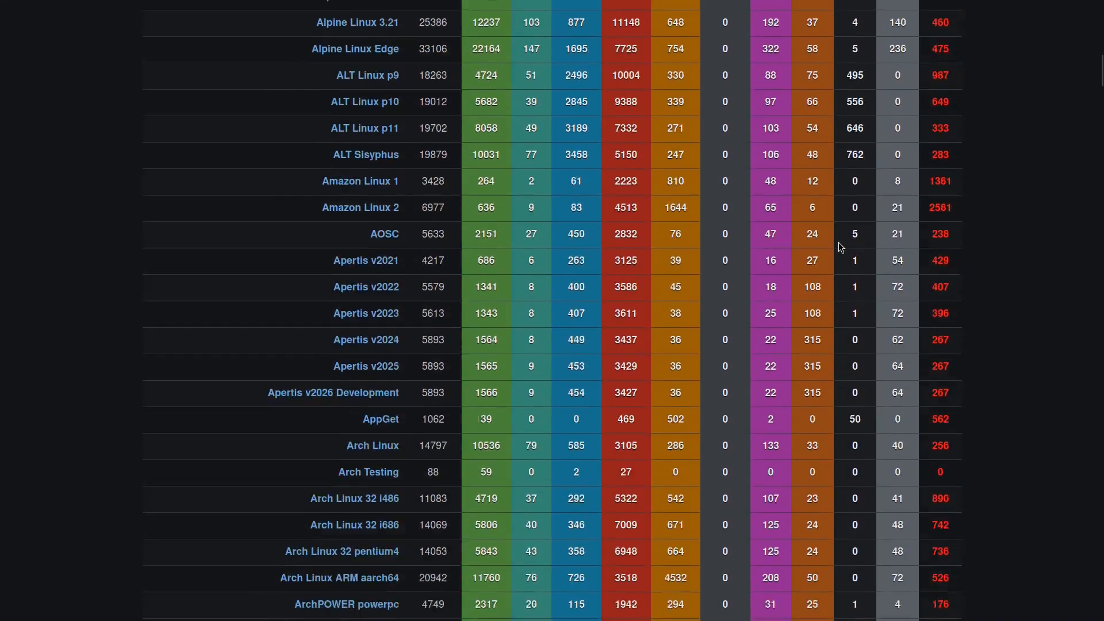
scroll(down, 3)
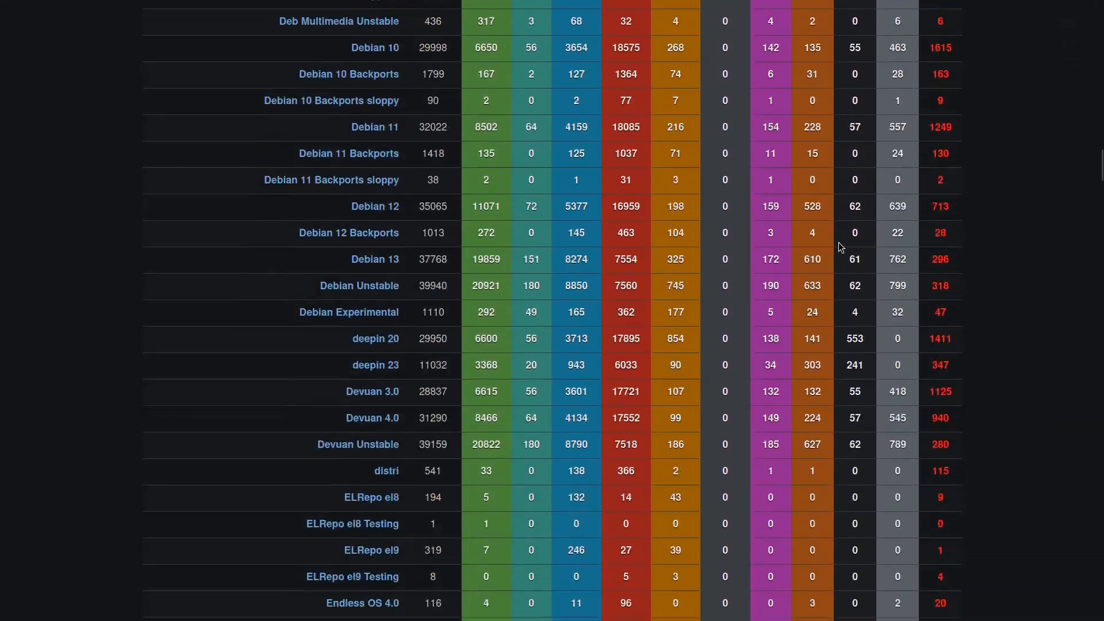
scroll(down, 3)
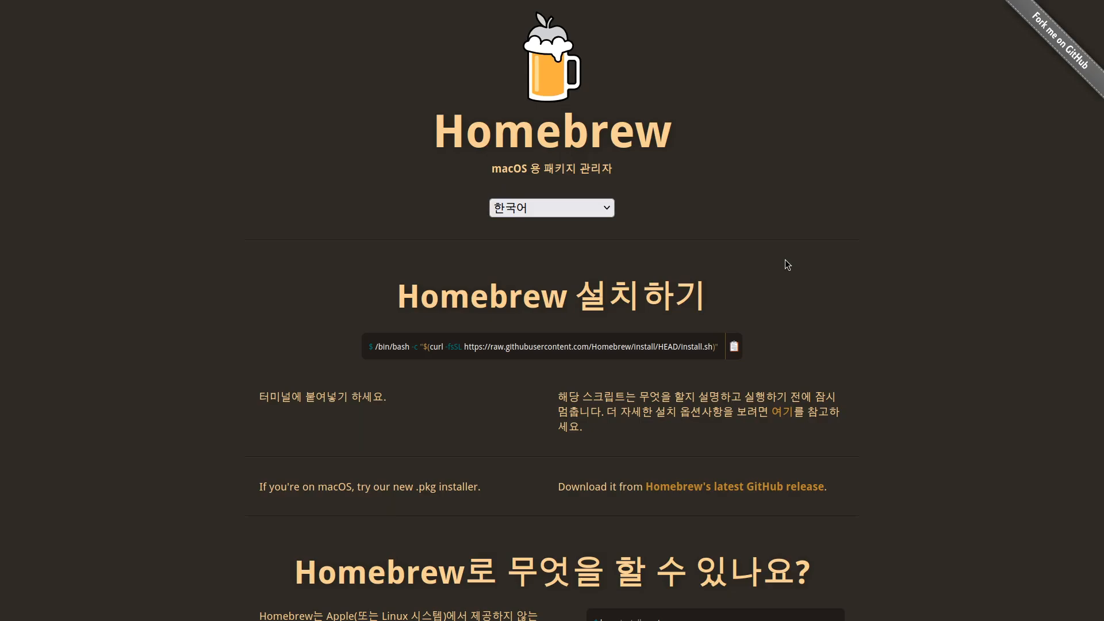
scroll(down, 3)
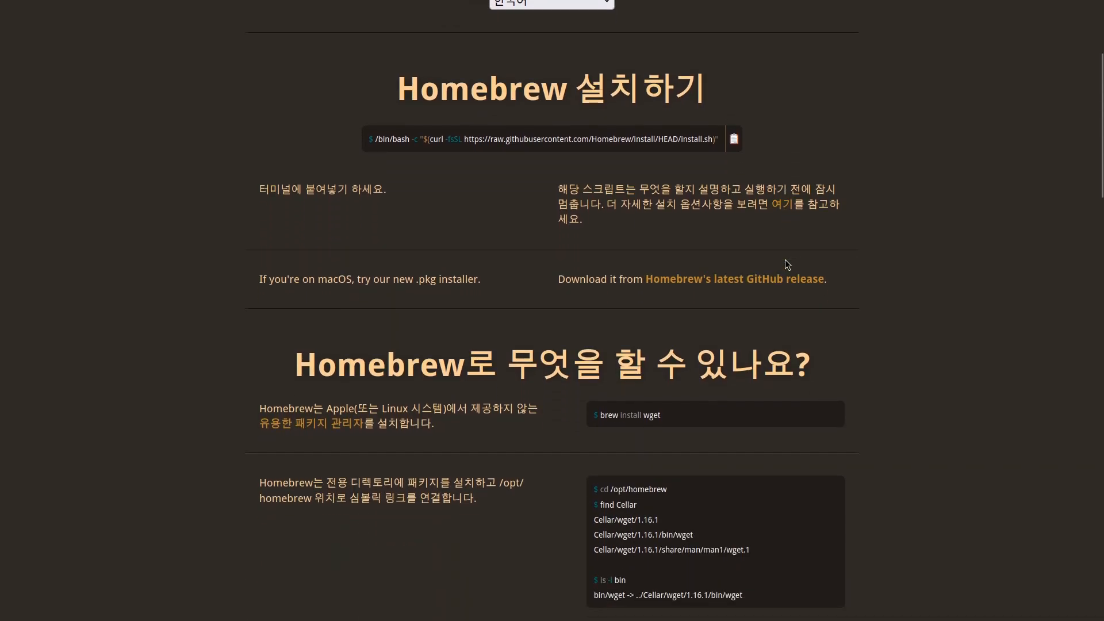
scroll(down, 3)
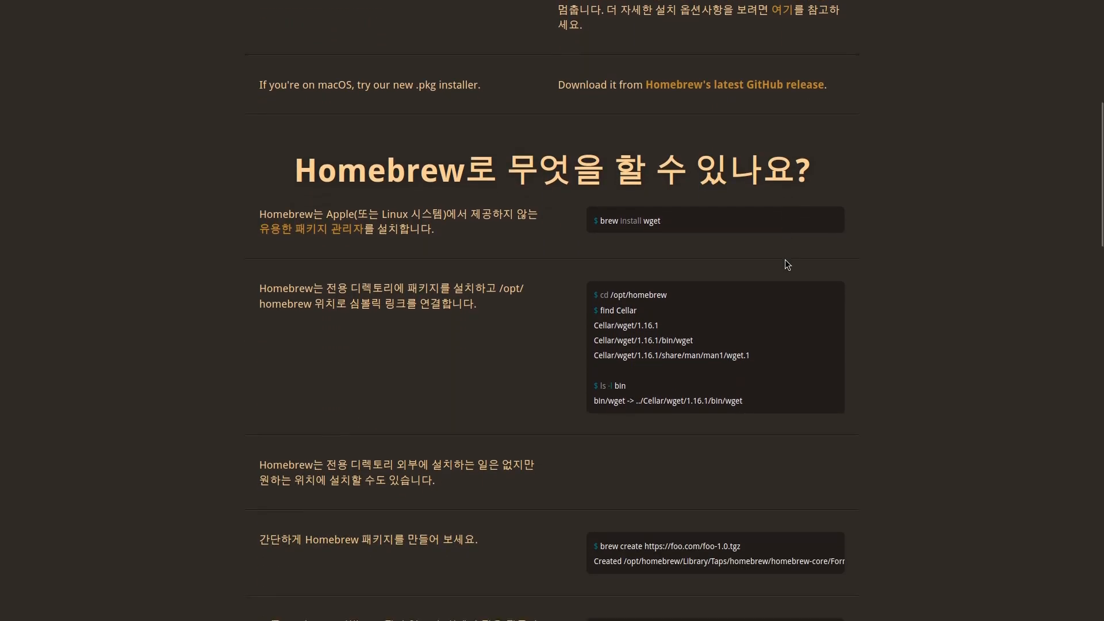
scroll(down, 3)
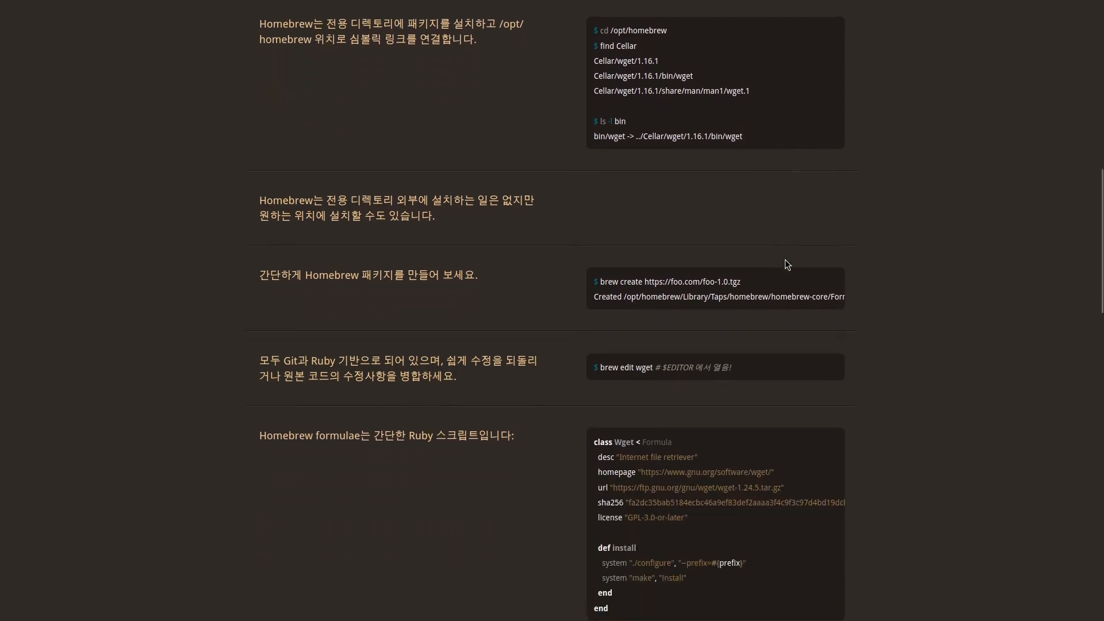
scroll(down, 3)
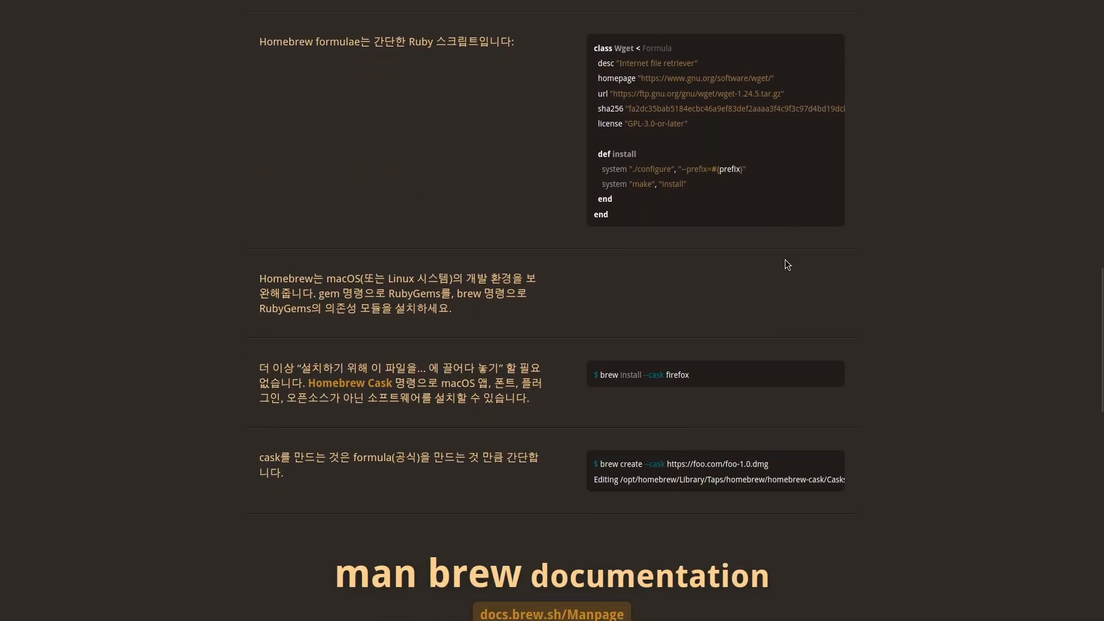
scroll(down, 3)
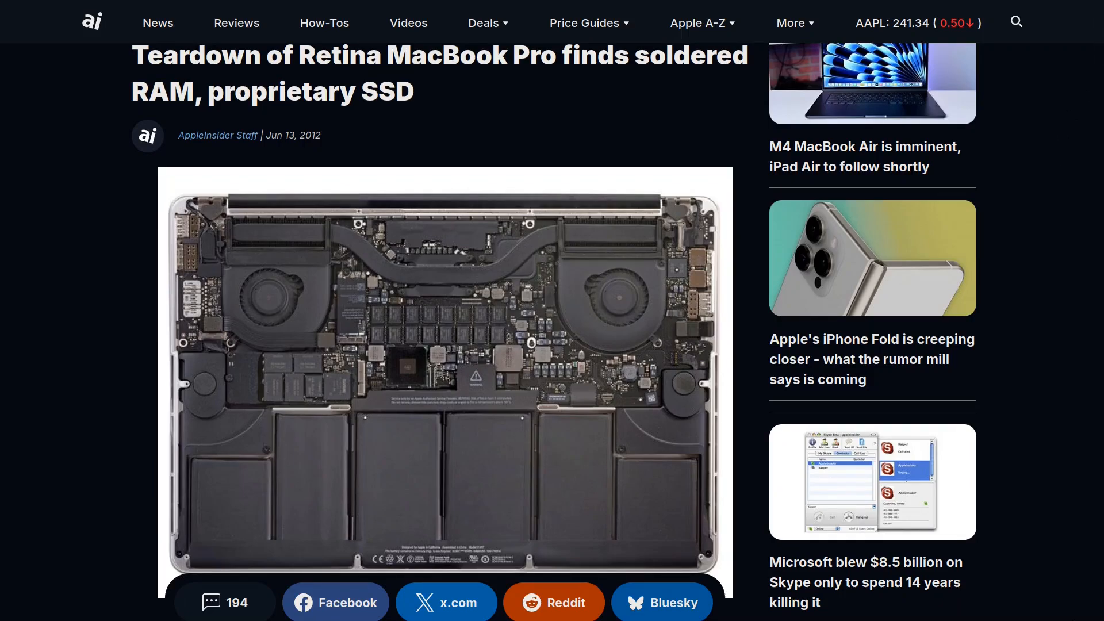
scroll(down, 3)
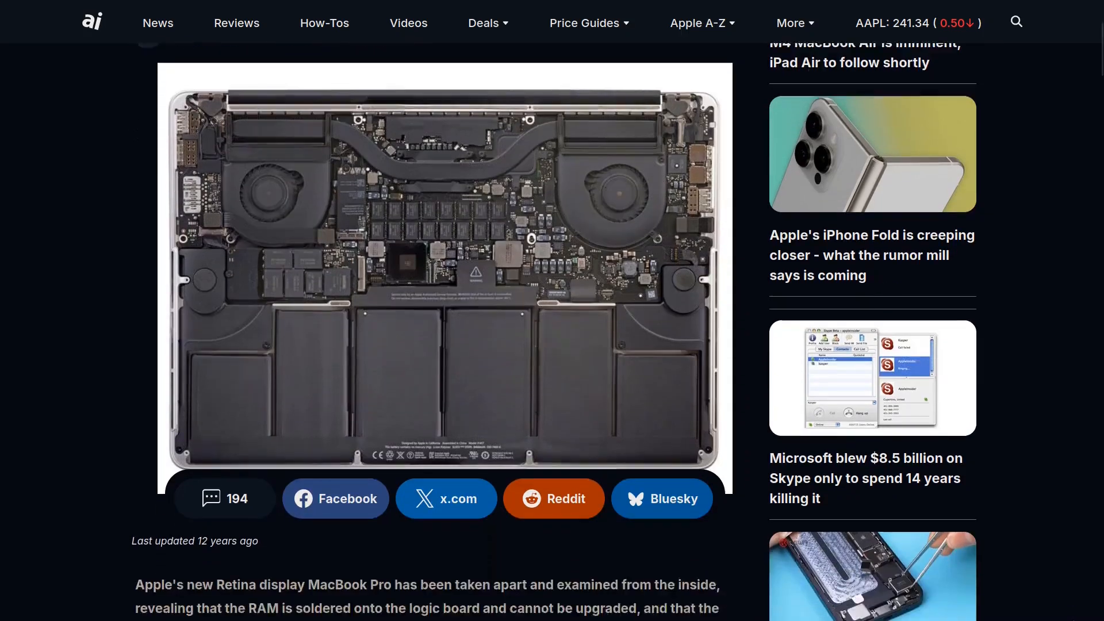
scroll(down, 3)
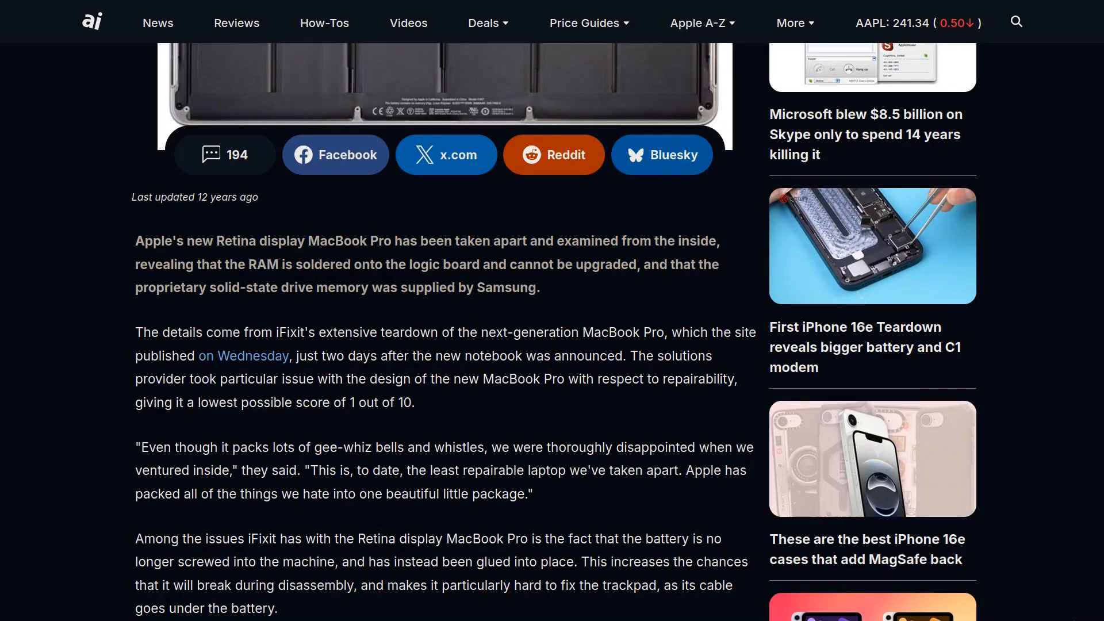
scroll(down, 3)
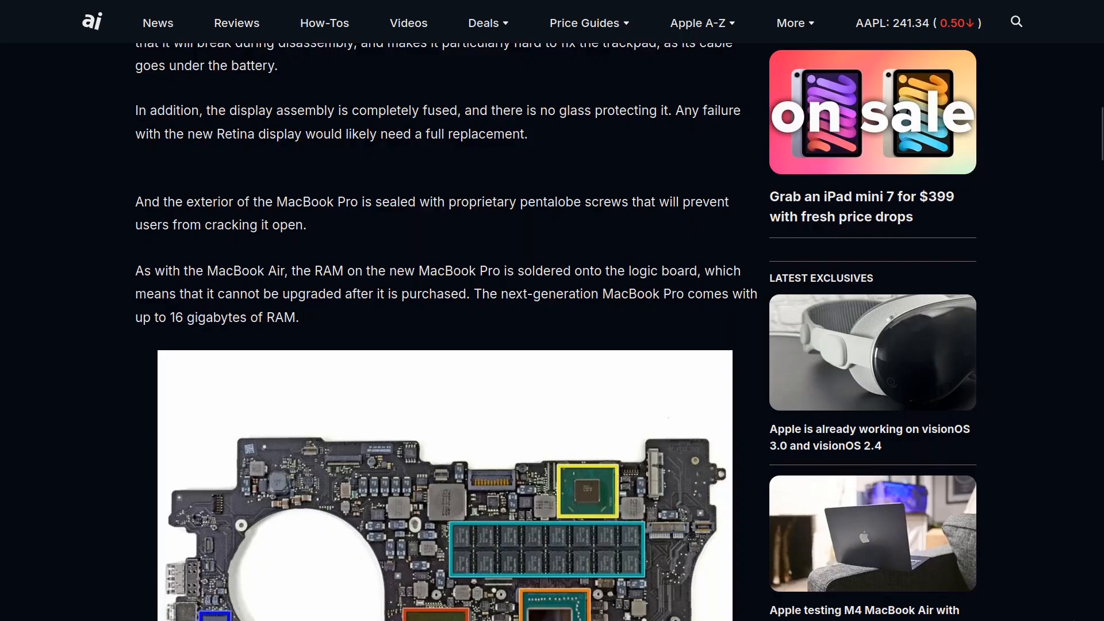
scroll(down, 3)
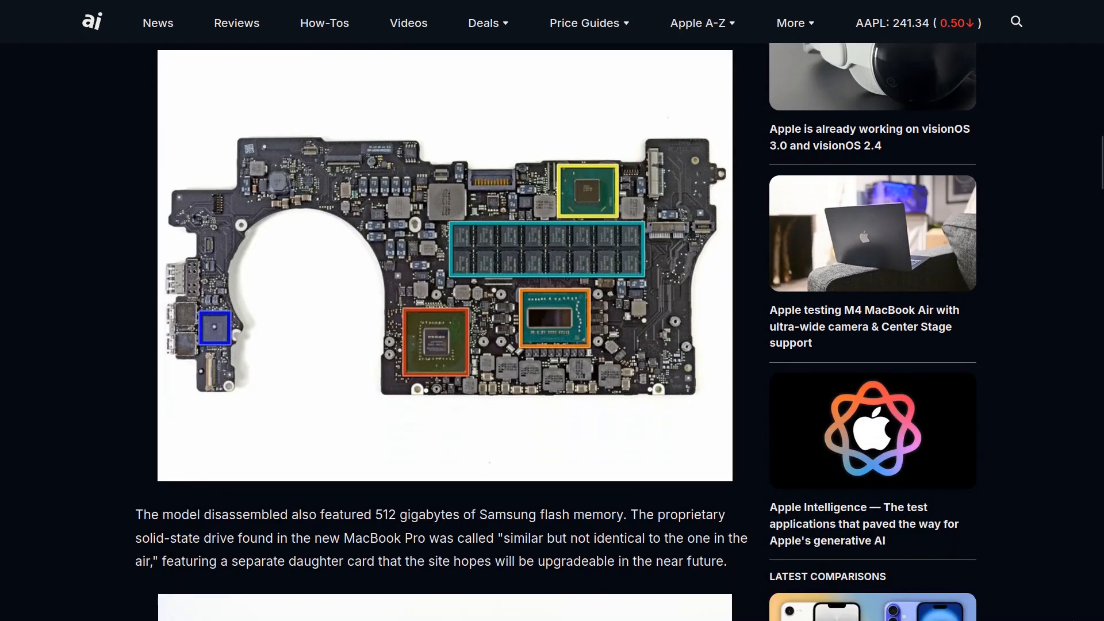
scroll(down, 3)
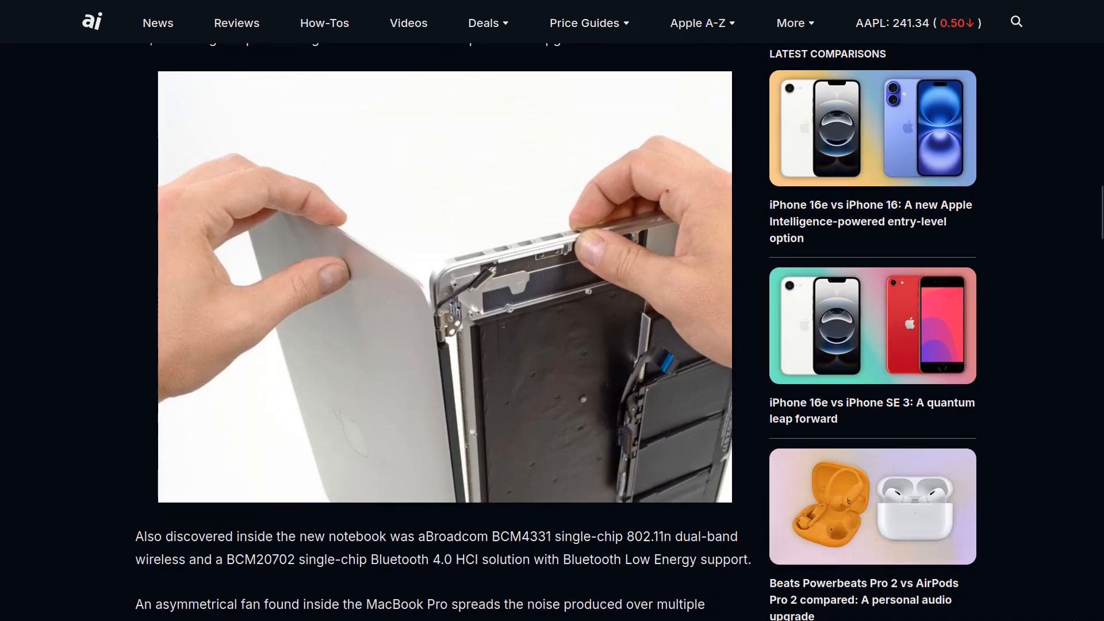
scroll(down, 3)
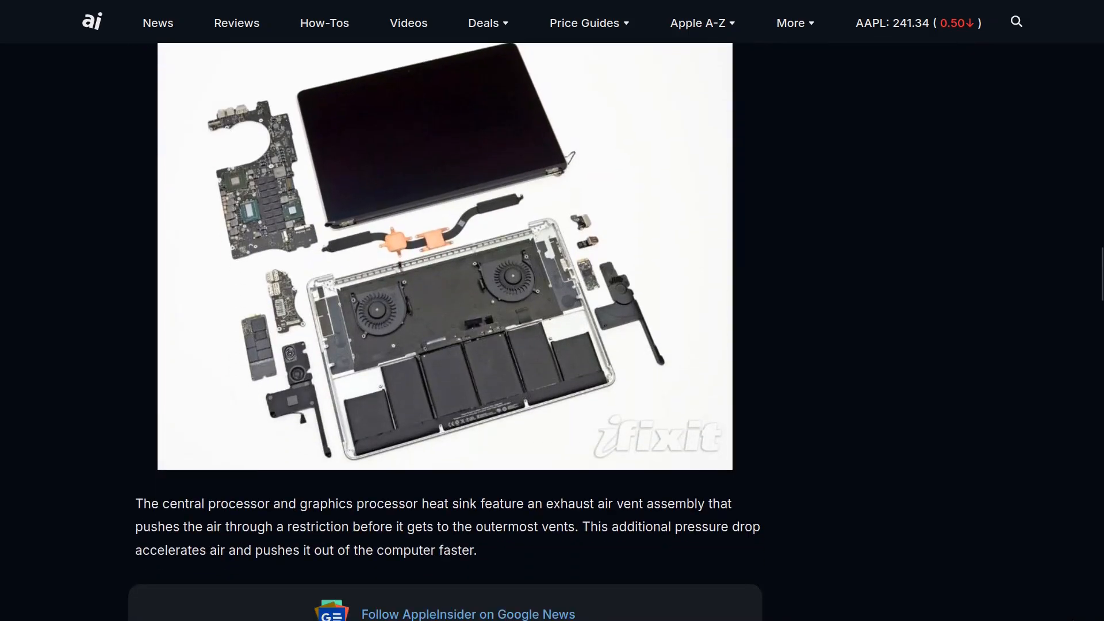
- Open Thunar and browse from Music into Videos, which holds only empty.txt
key(Super)
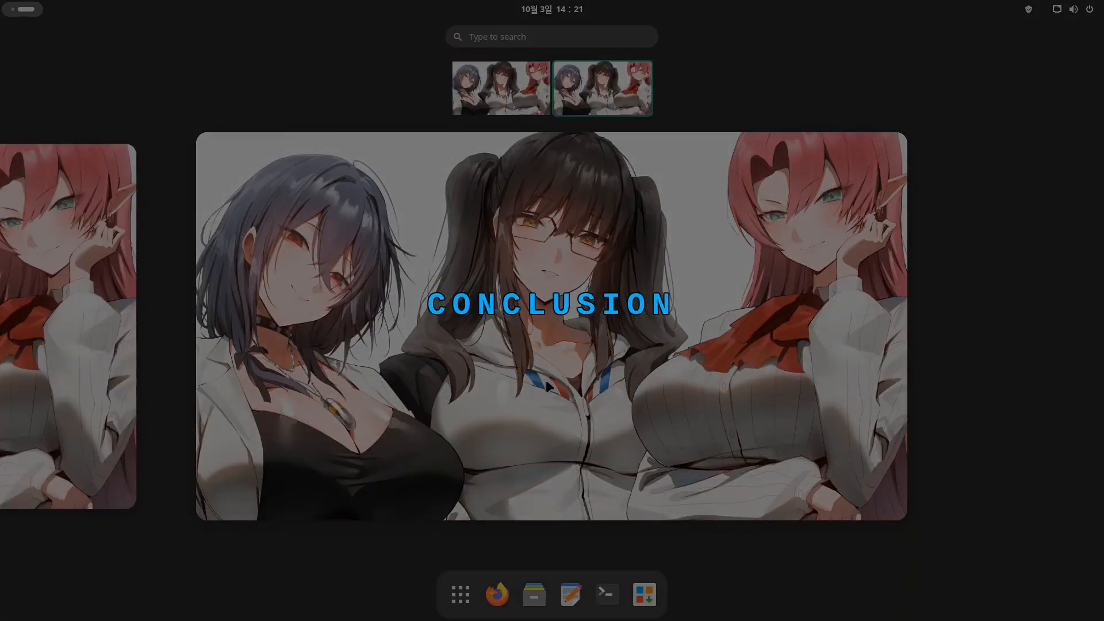
click(459, 594)
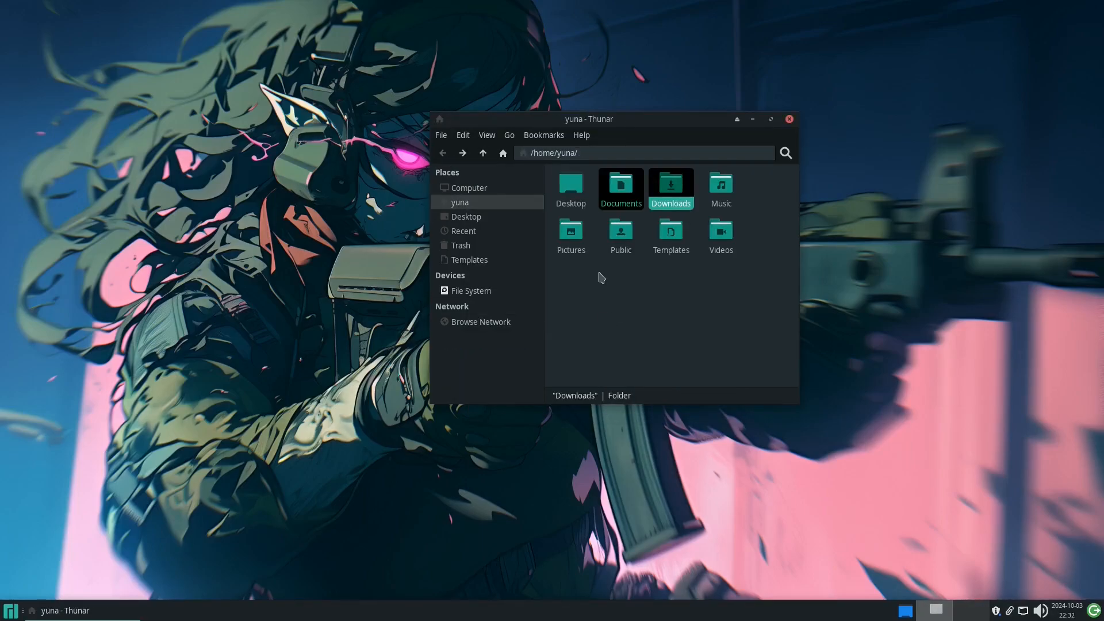
double_click(719, 189)
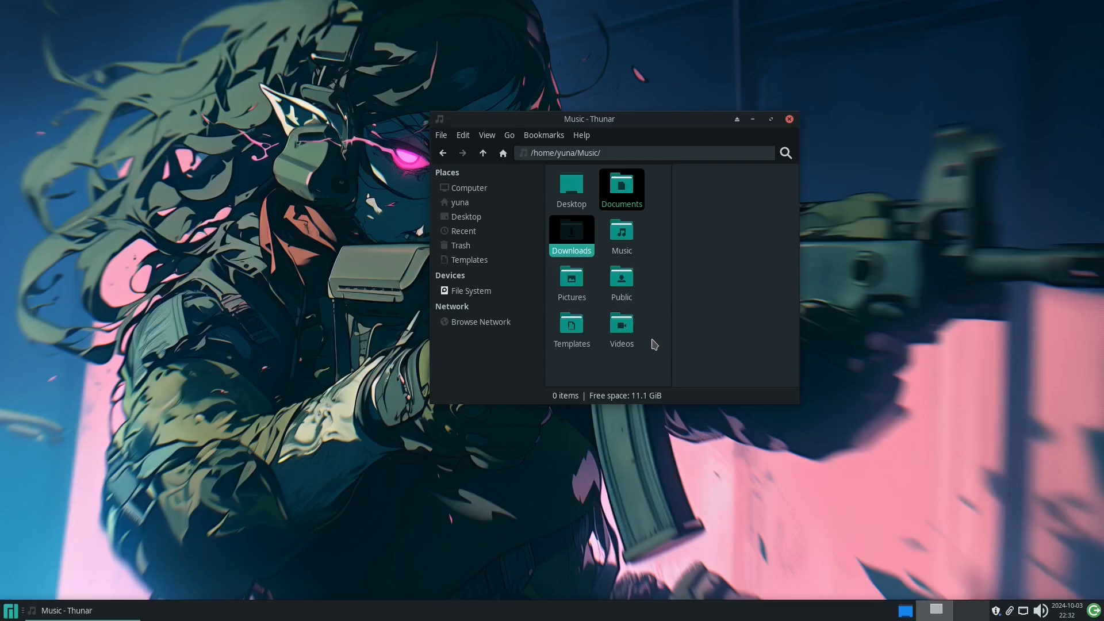
double_click(621, 325)
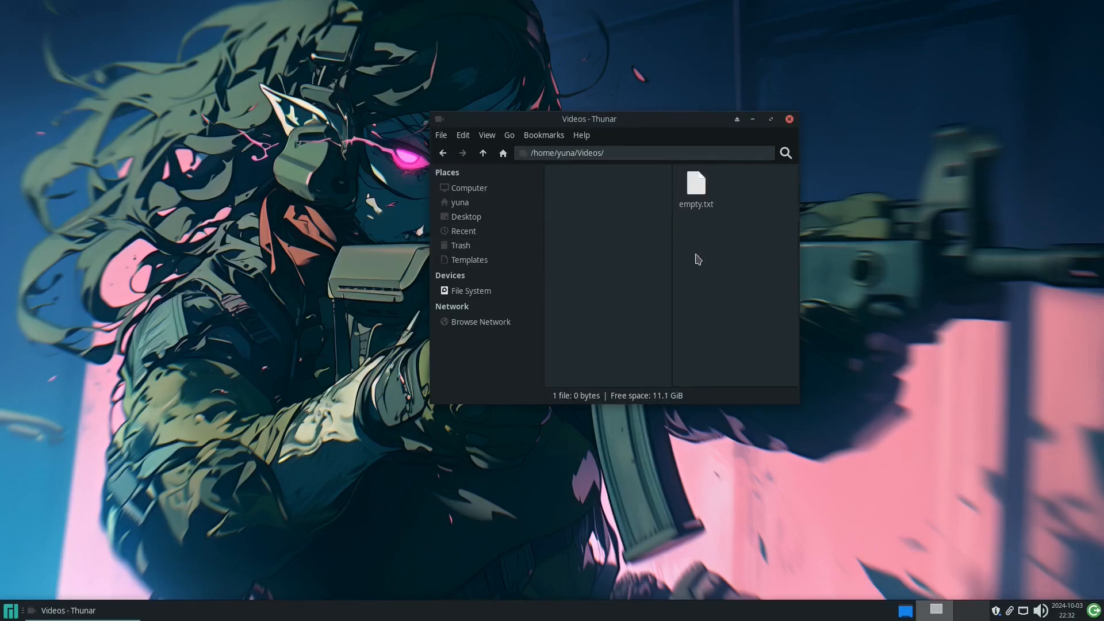
mouse_move(473, 284)
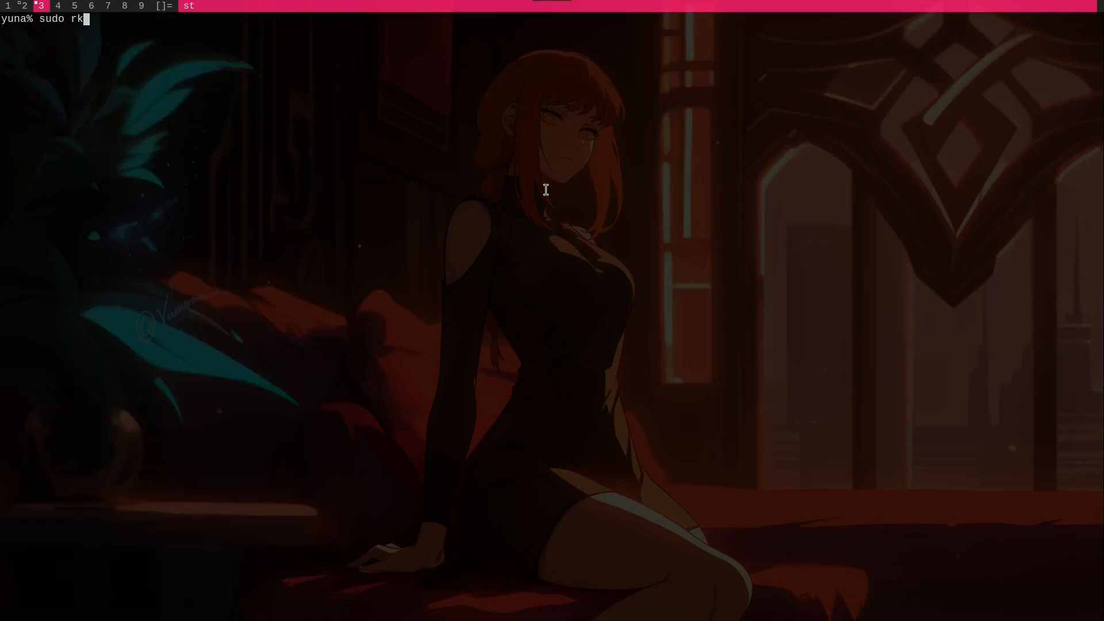
- Run sudo rkhunter --check --sk and scroll through its rootkit check output
text(hunter --check --sk)
key(Return)
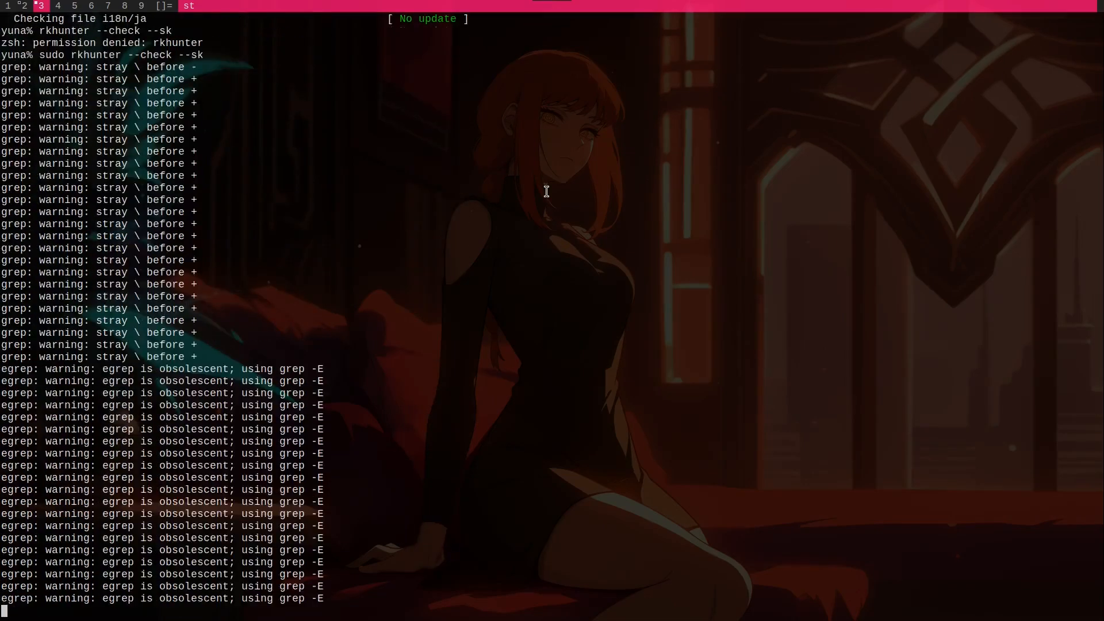
scroll(down, 3)
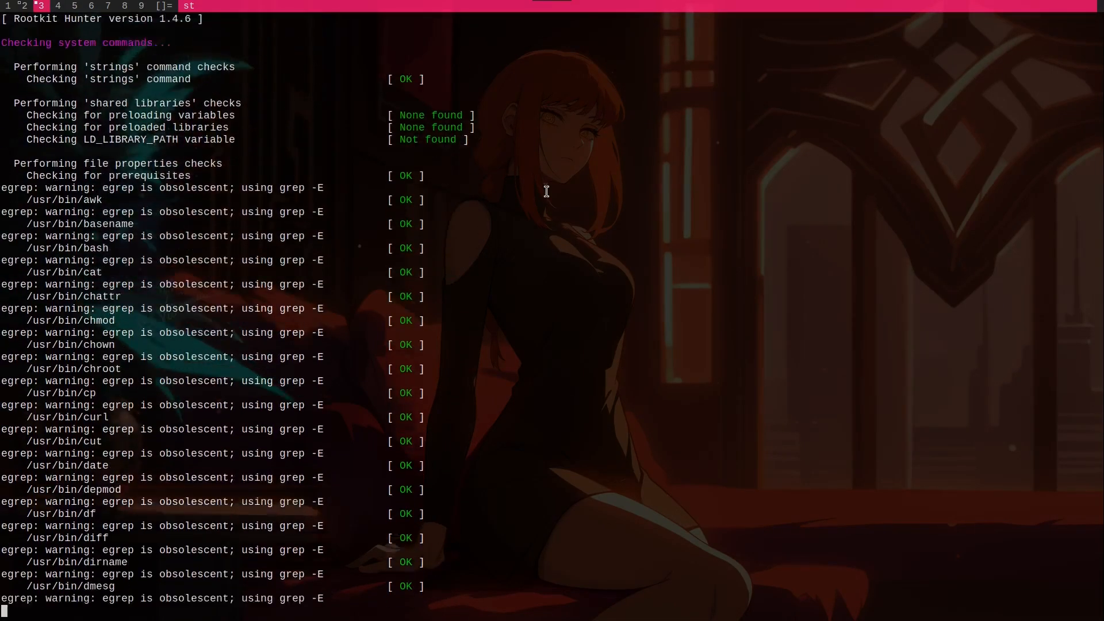
scroll(down, 3)
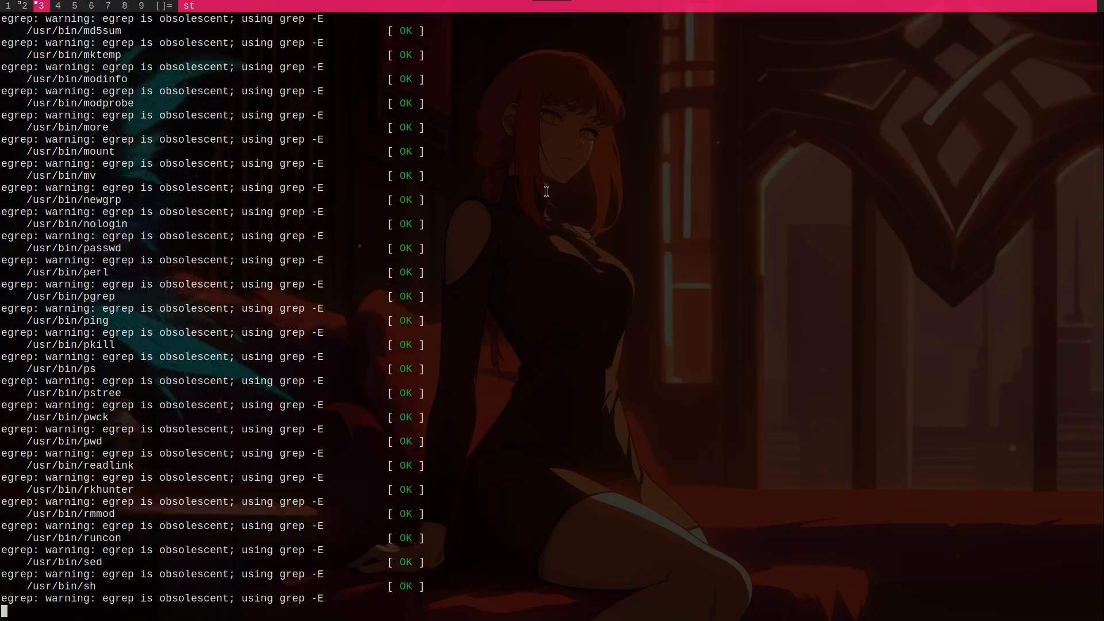
scroll(down, 3)
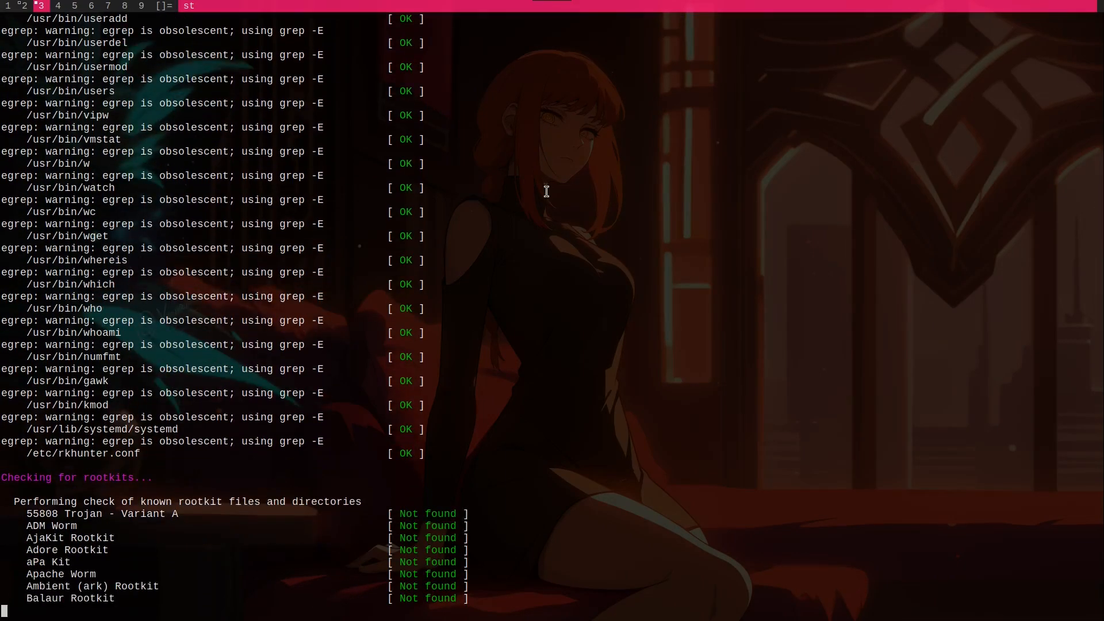
scroll(down, 3)
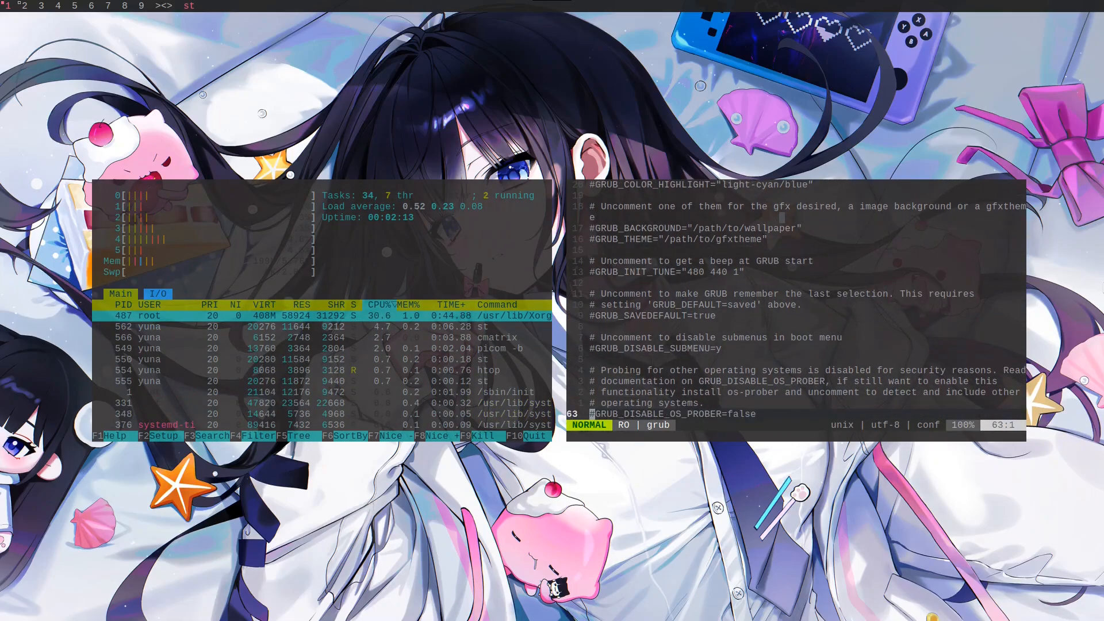
scroll(up, 3)
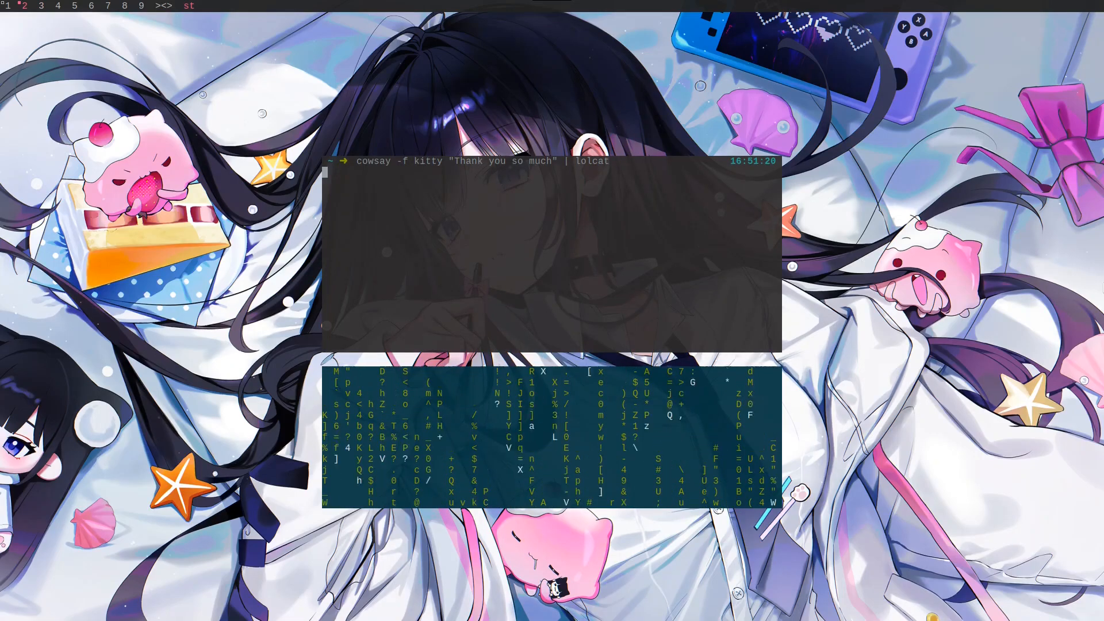
- Print the rainbow cowsay kitty 'Thank you so much', then a fortune | lolcat quote
key(Return)
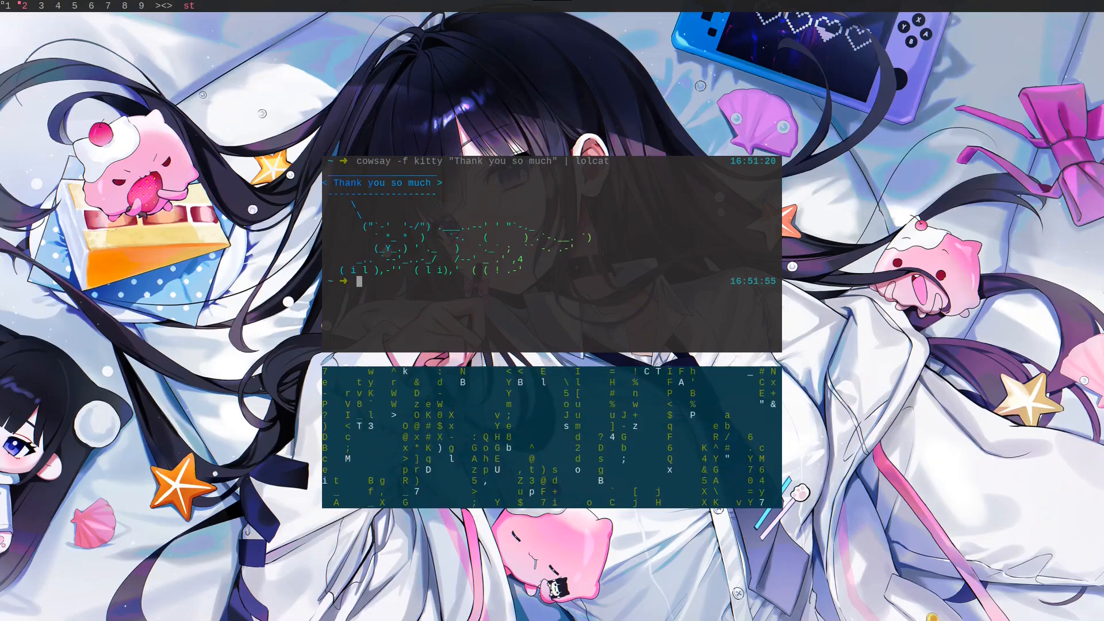
text(fortune)
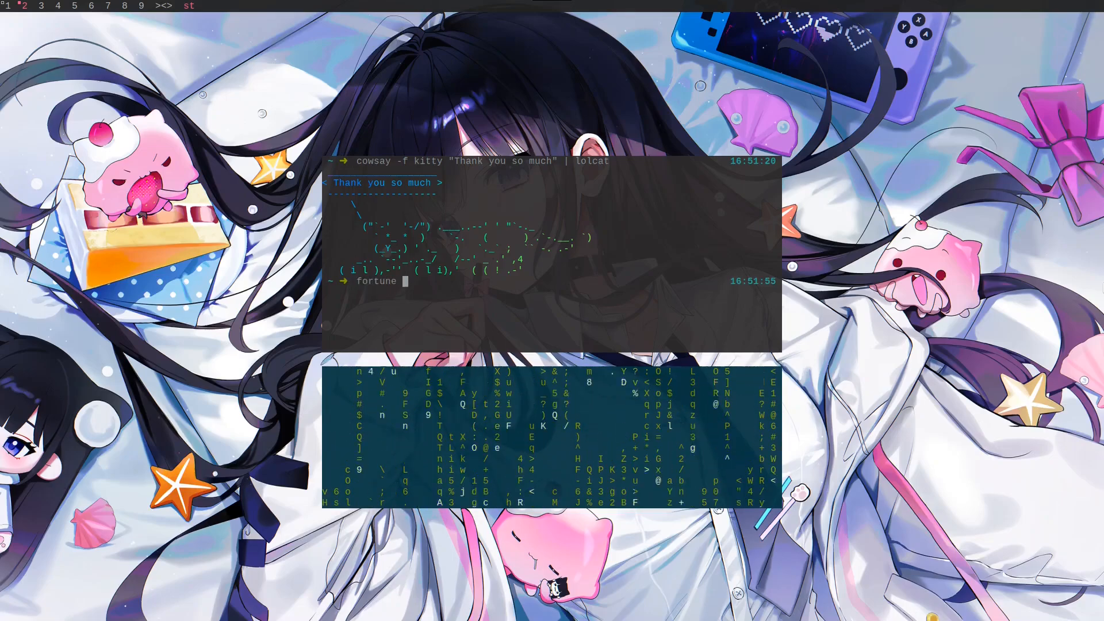
text(| lolca)
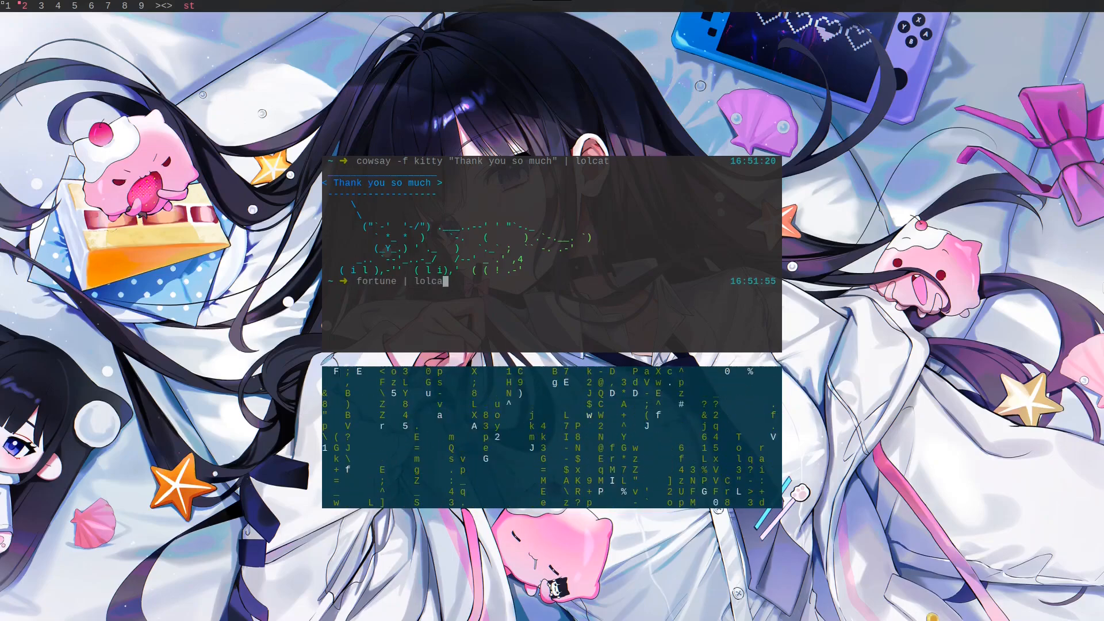
key(Return)
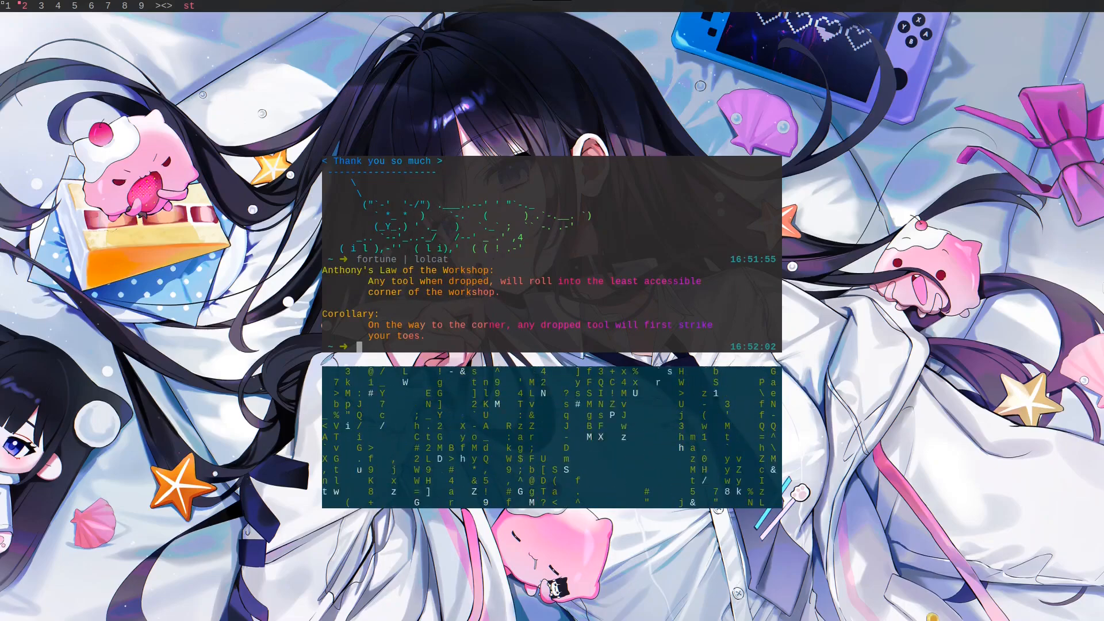